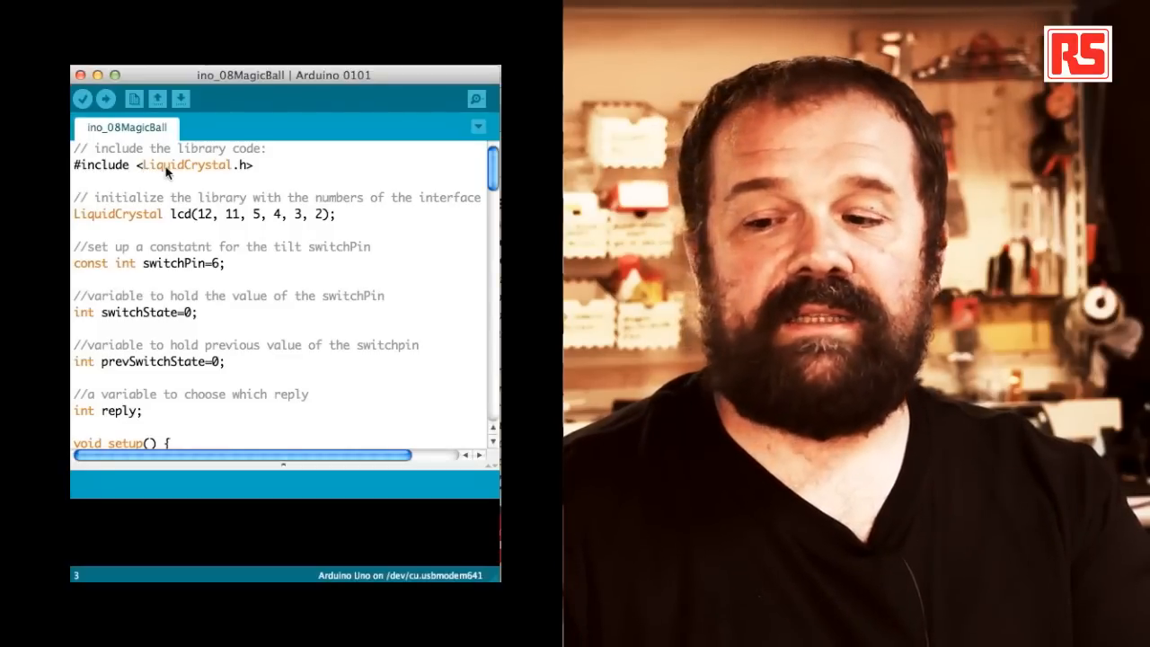
{"action": "mouse_move", "coordinate": [134, 99]}
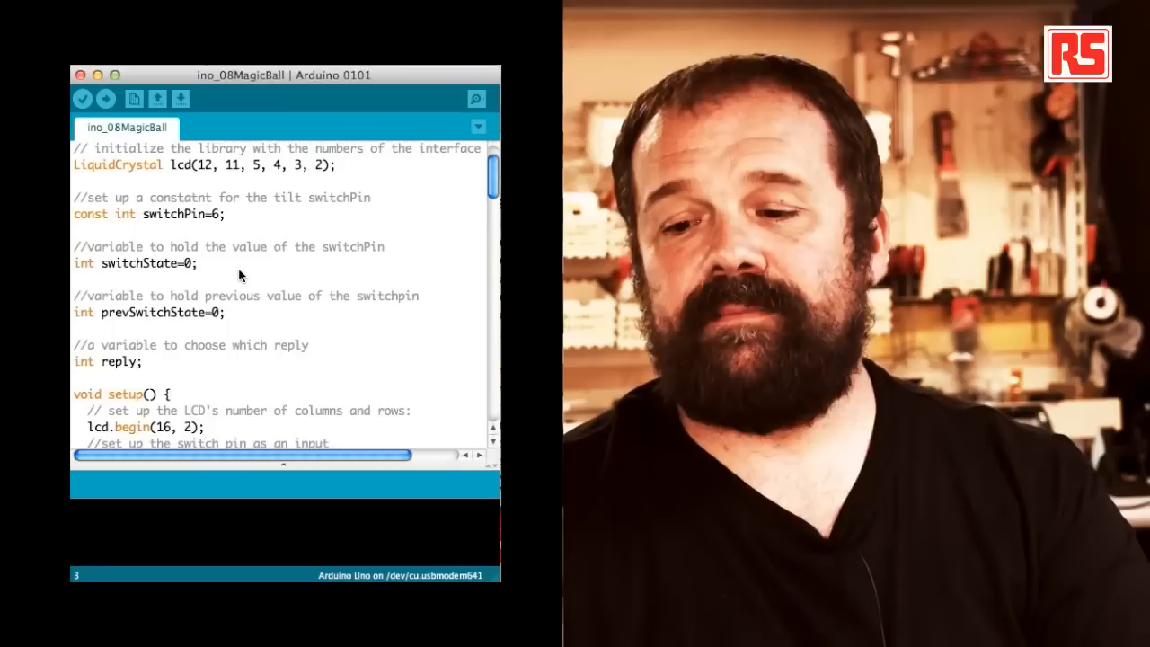
{"action": "scroll", "scroll_direction": "down", "scroll_amount": 3}
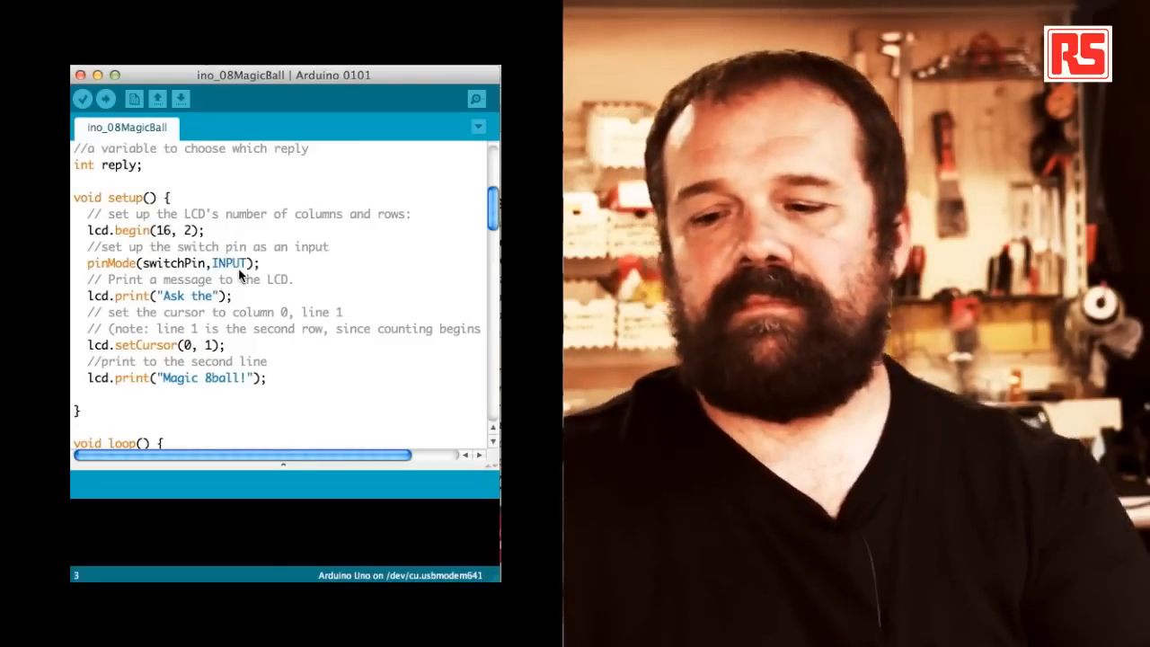
{"action": "scroll", "scroll_direction": "down", "scroll_amount": 3}
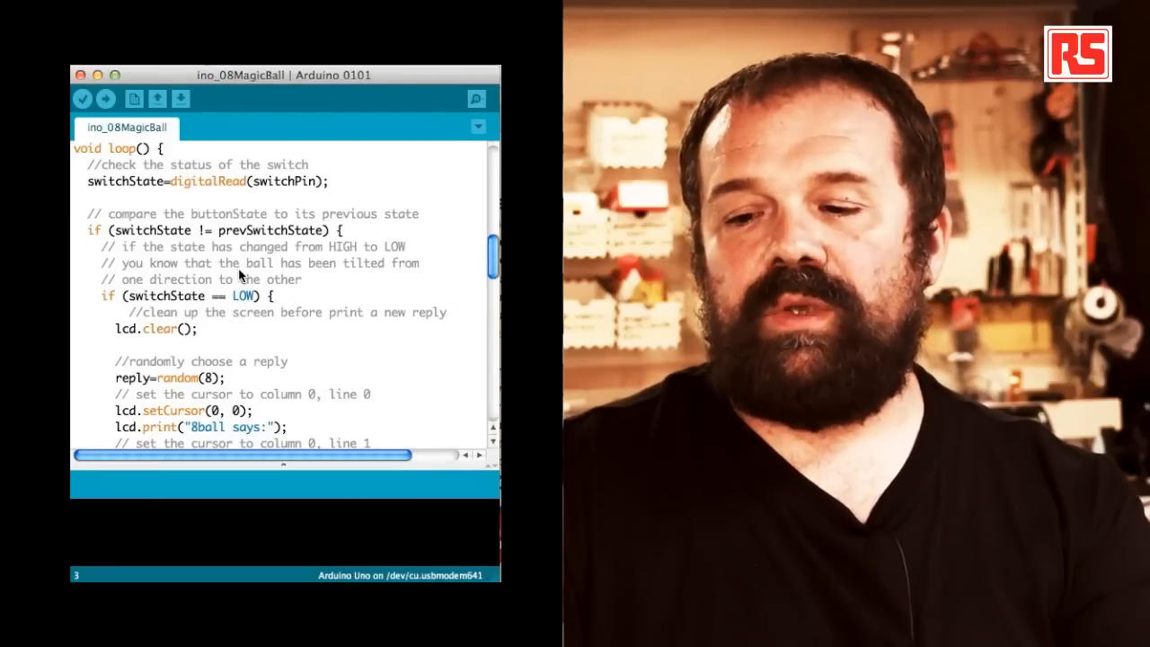
{"action": "scroll", "scroll_direction": "down", "scroll_amount": 3}
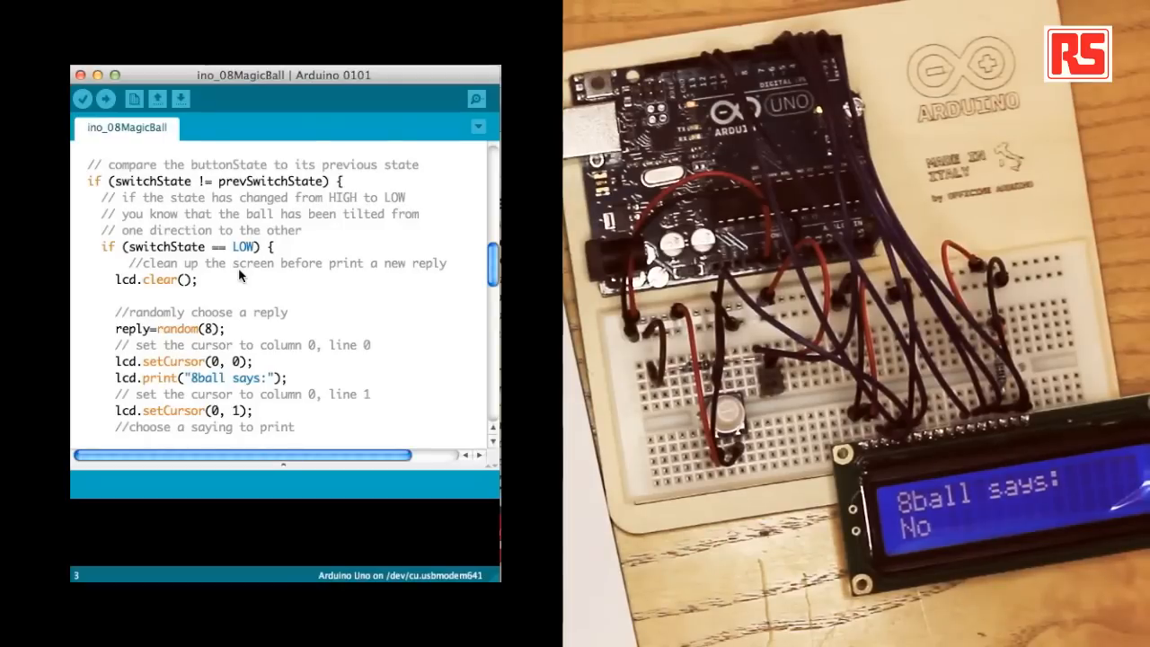
{"action": "scroll", "scroll_direction": "down", "scroll_amount": 3}
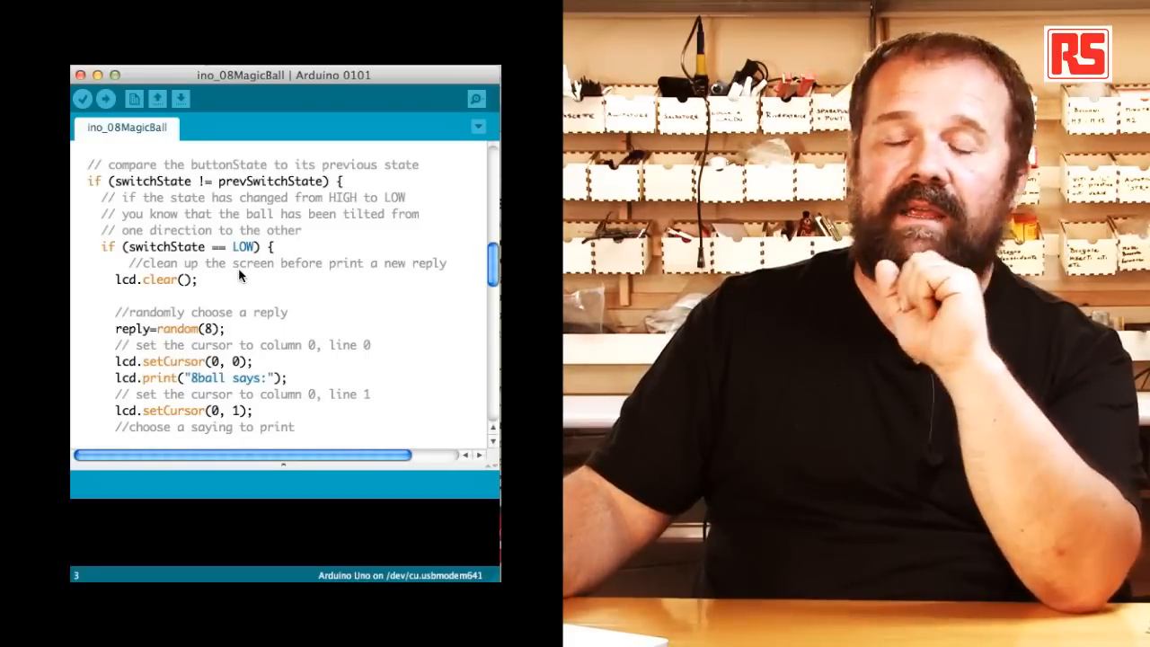
{"action": "scroll", "scroll_direction": "down", "scroll_amount": 3}
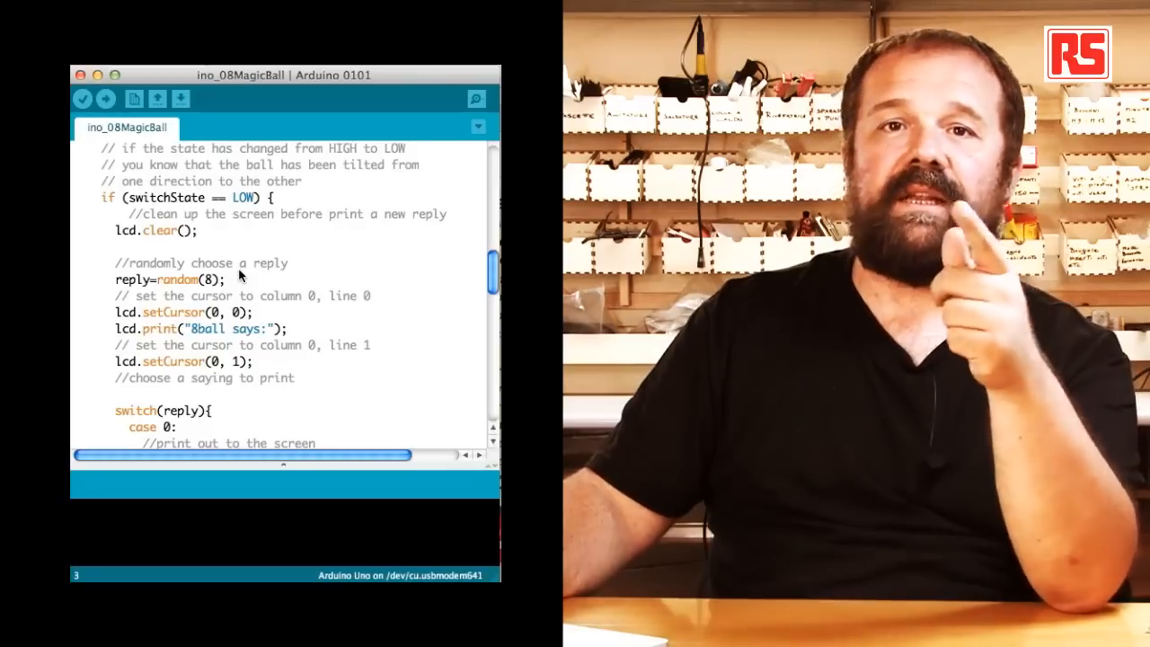
{"action": "scroll", "scroll_direction": "down", "scroll_amount": 3}
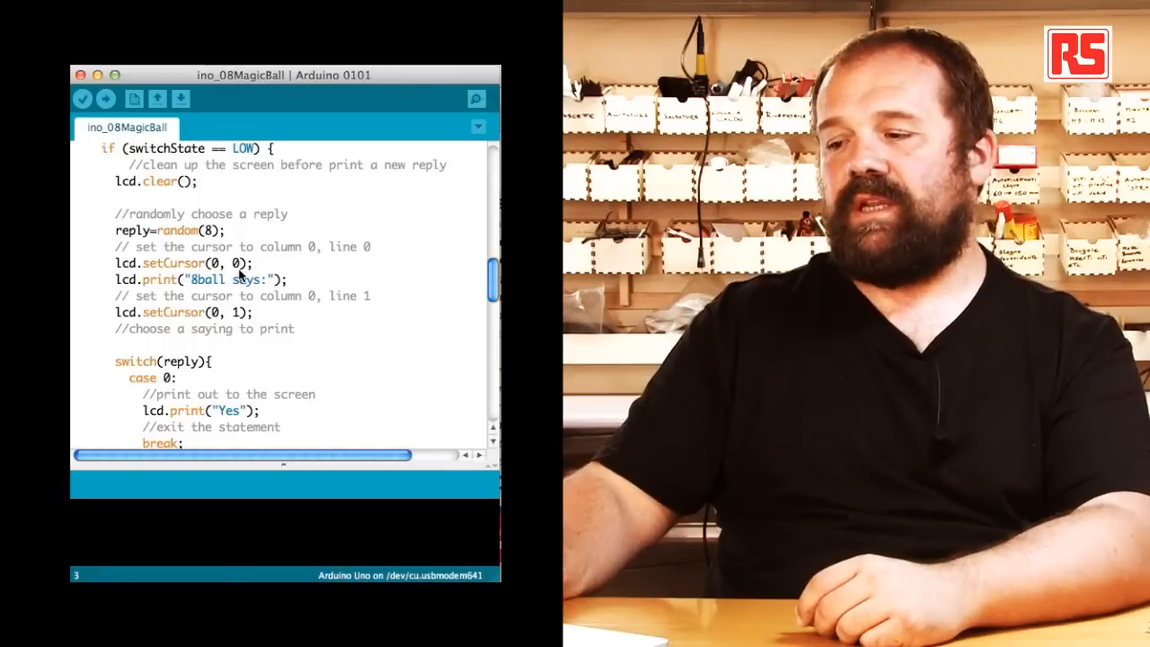
{"action": "scroll", "scroll_direction": "down", "scroll_amount": 3}
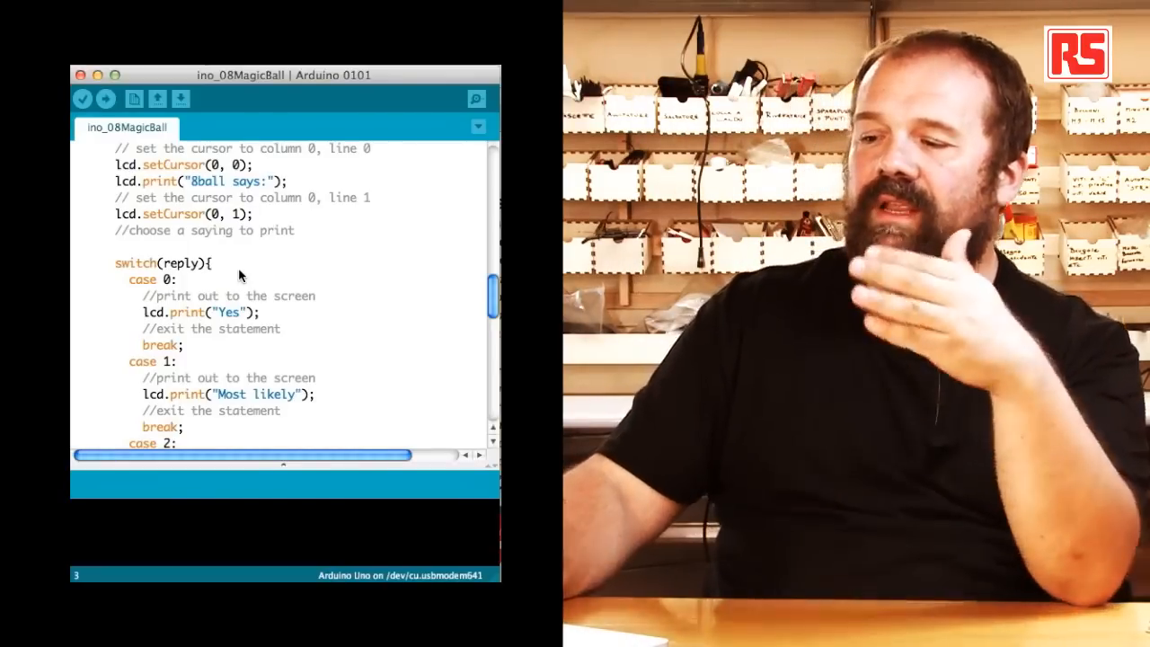
{"action": "scroll", "scroll_direction": "down", "scroll_amount": 3}
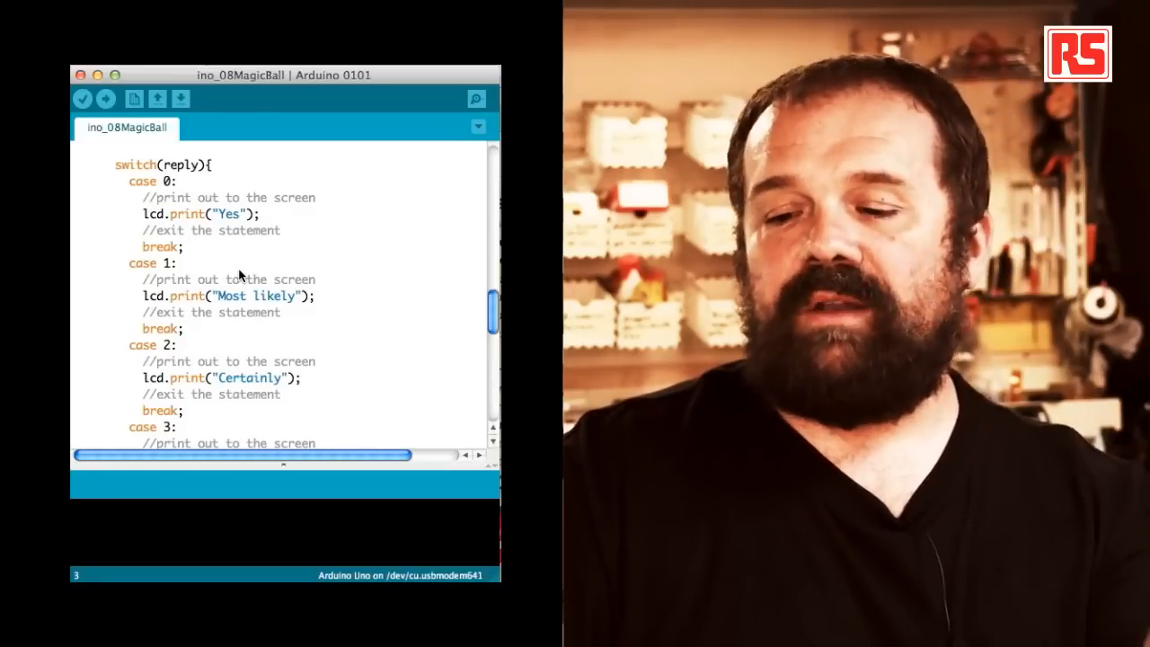
{"action": "scroll", "scroll_direction": "down", "scroll_amount": 3}
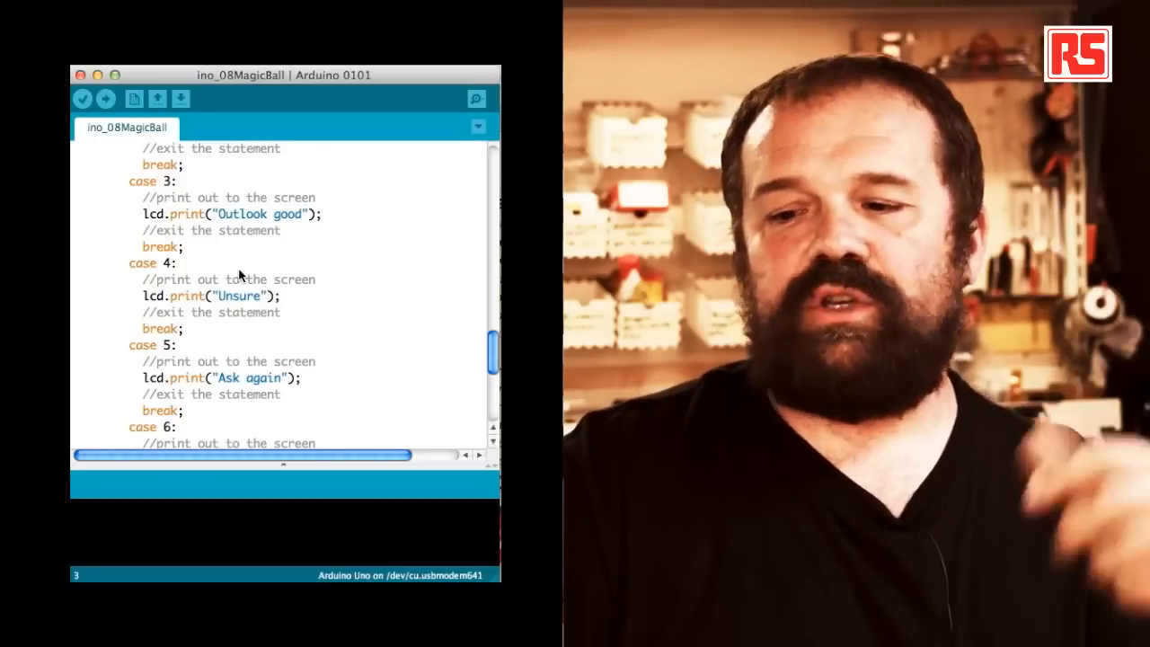
{"action": "scroll", "scroll_direction": "down", "scroll_amount": 3}
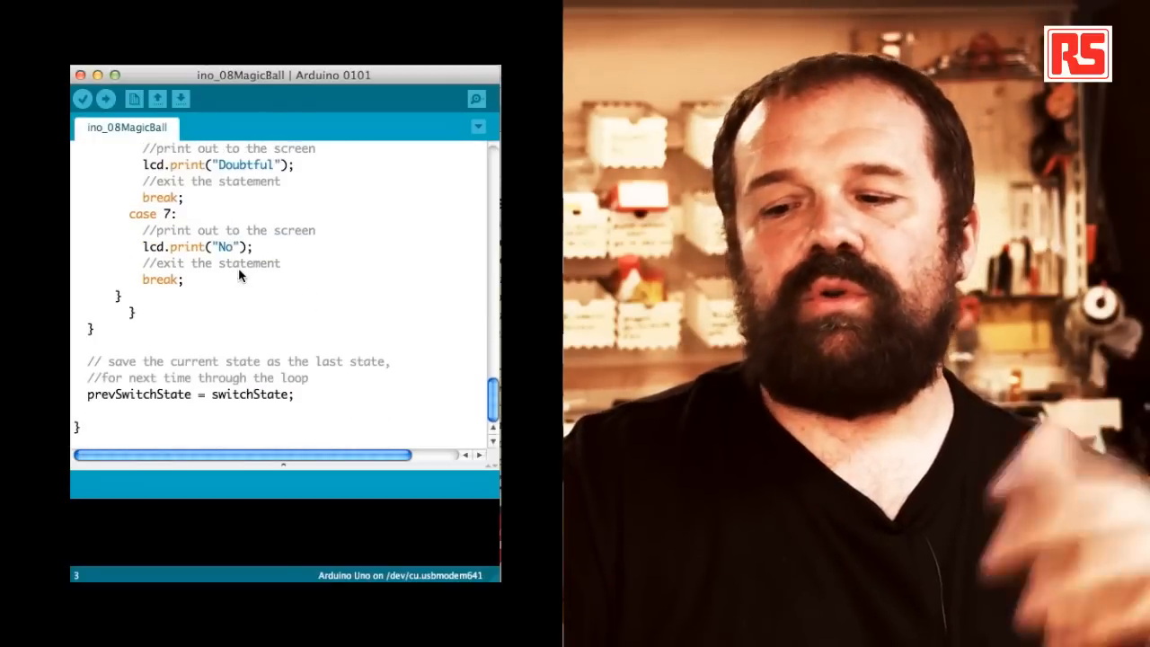